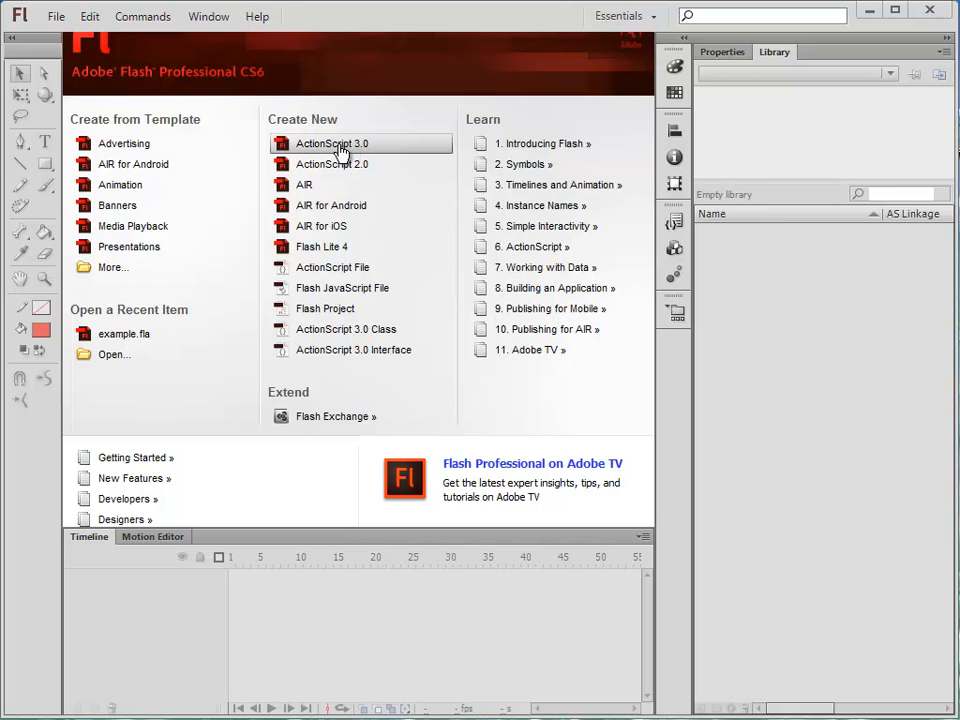
Step: Start a new blank ActionScript 3.0 document from the Welcome screen
click(332, 144)
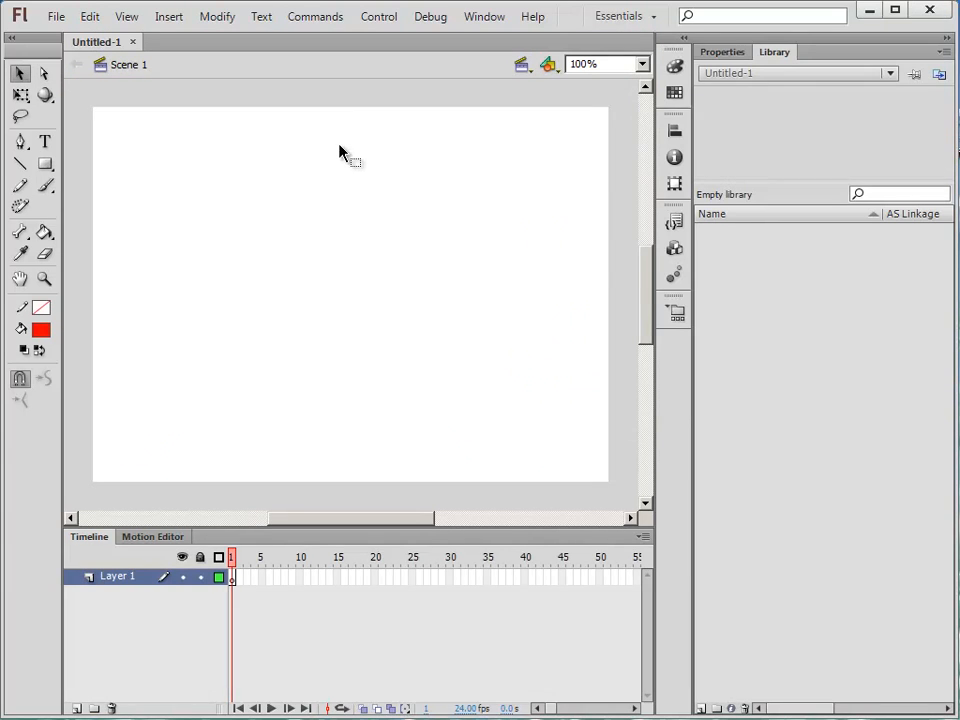
mouse_move(220, 56)
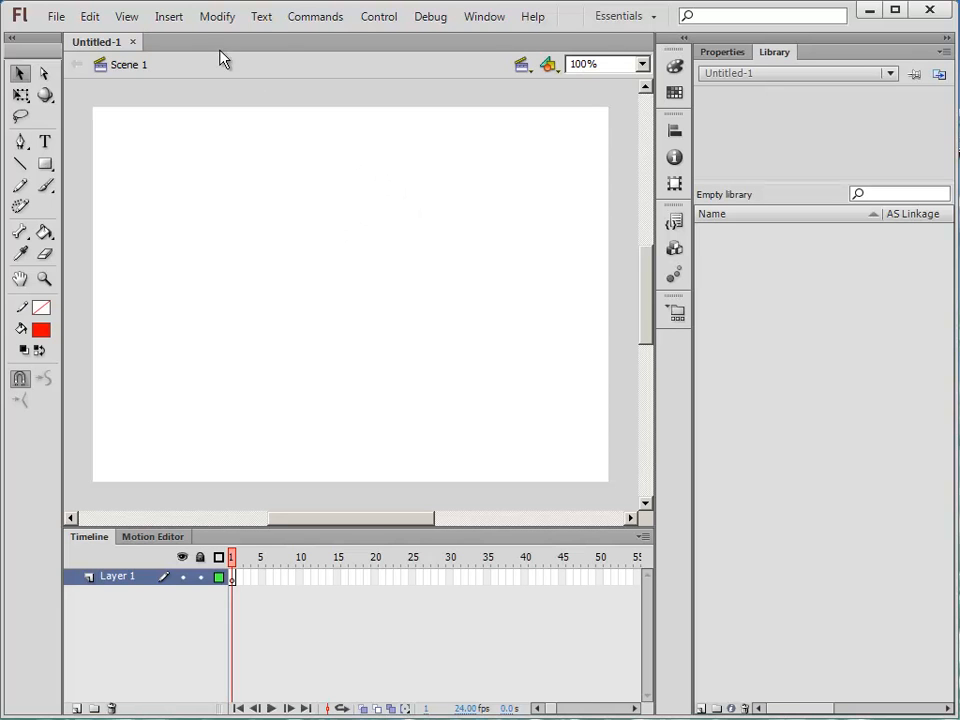
Step: Create a new symbol with its type set to Button
click(168, 16)
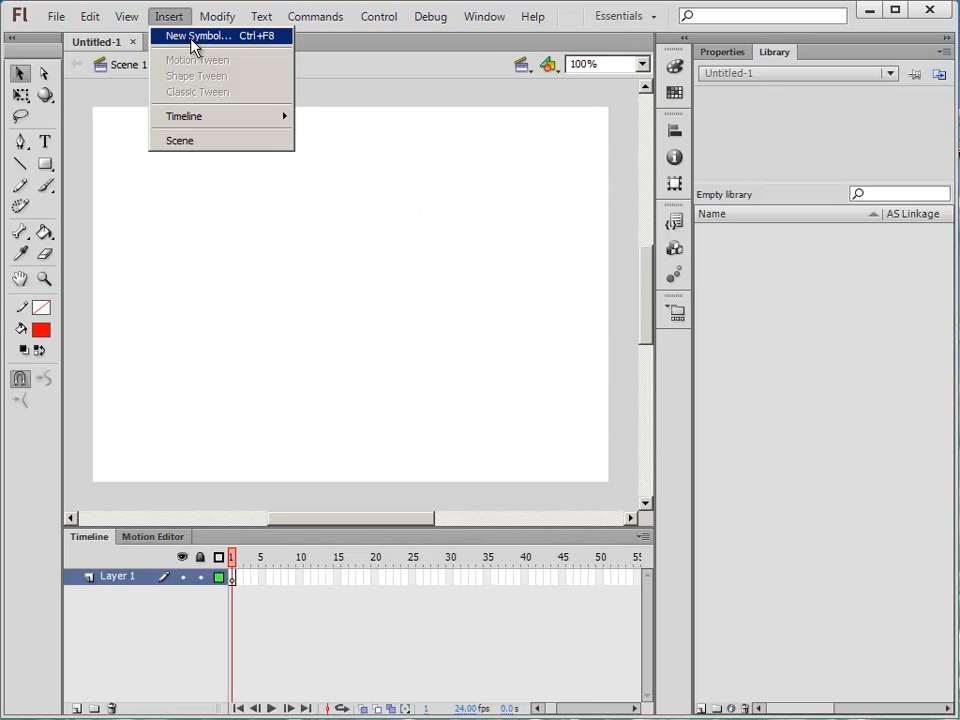
click(196, 36)
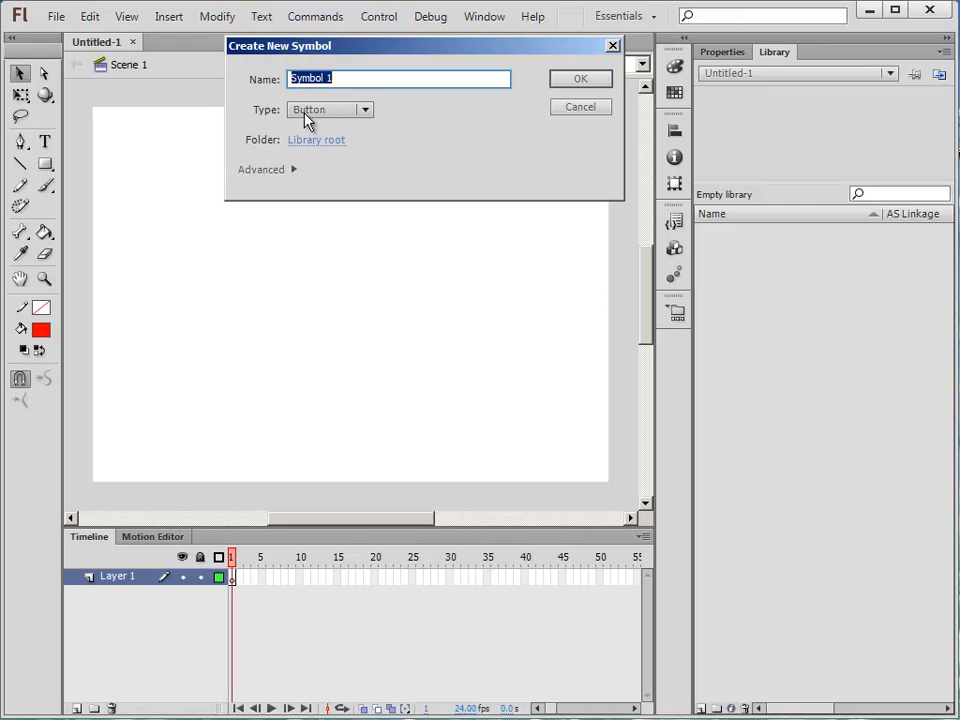
click(328, 108)
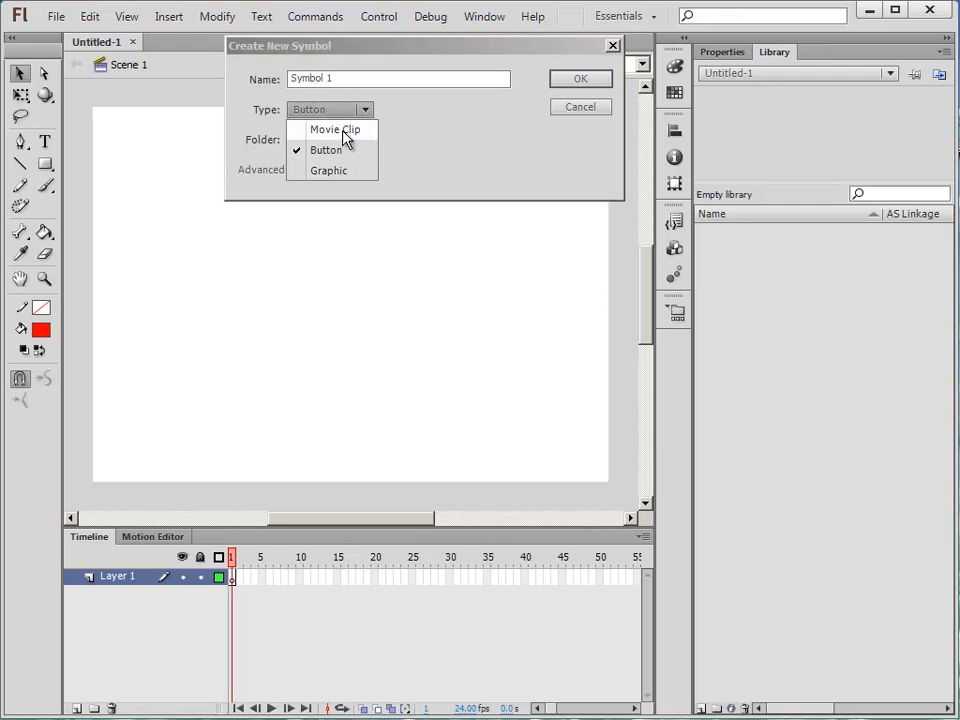
click(324, 150)
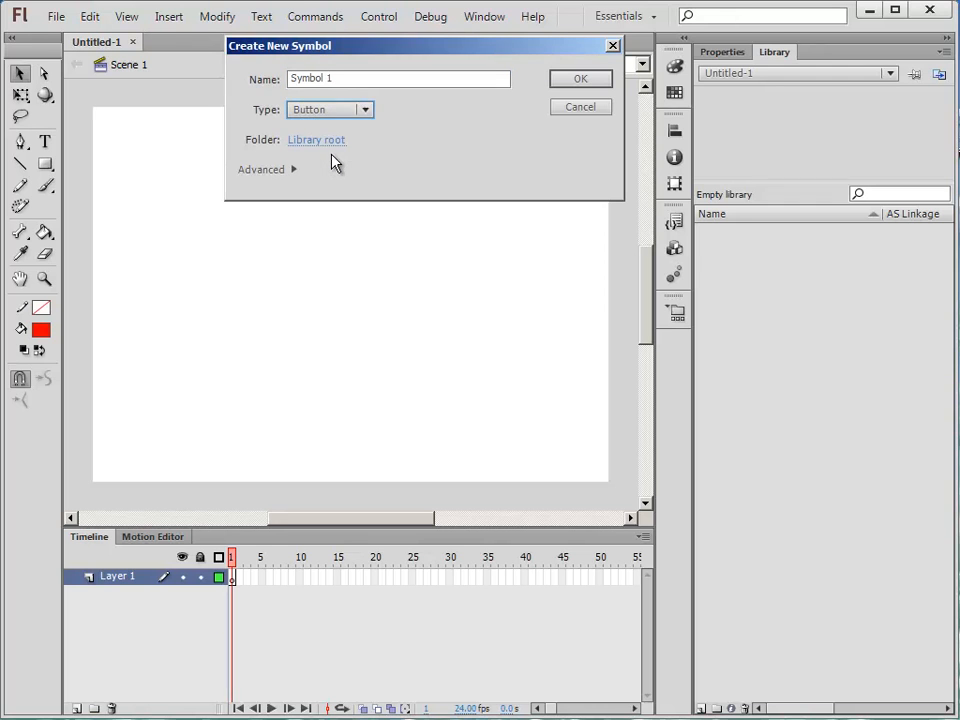
Step: Name the button symbol 'mybutton' and confirm its creation
click(398, 80)
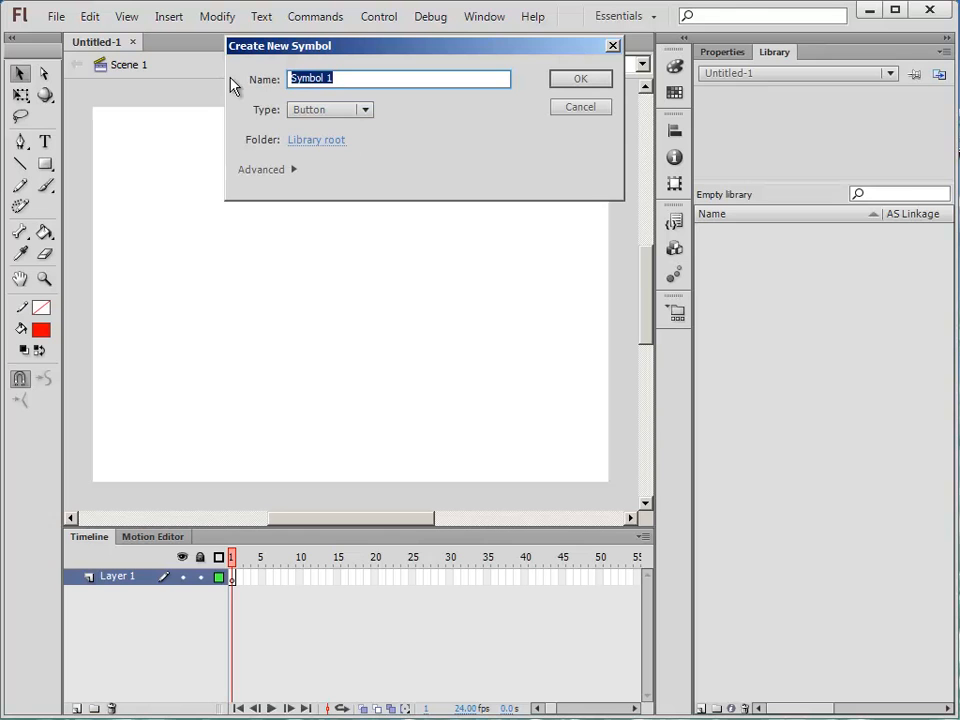
text(my)
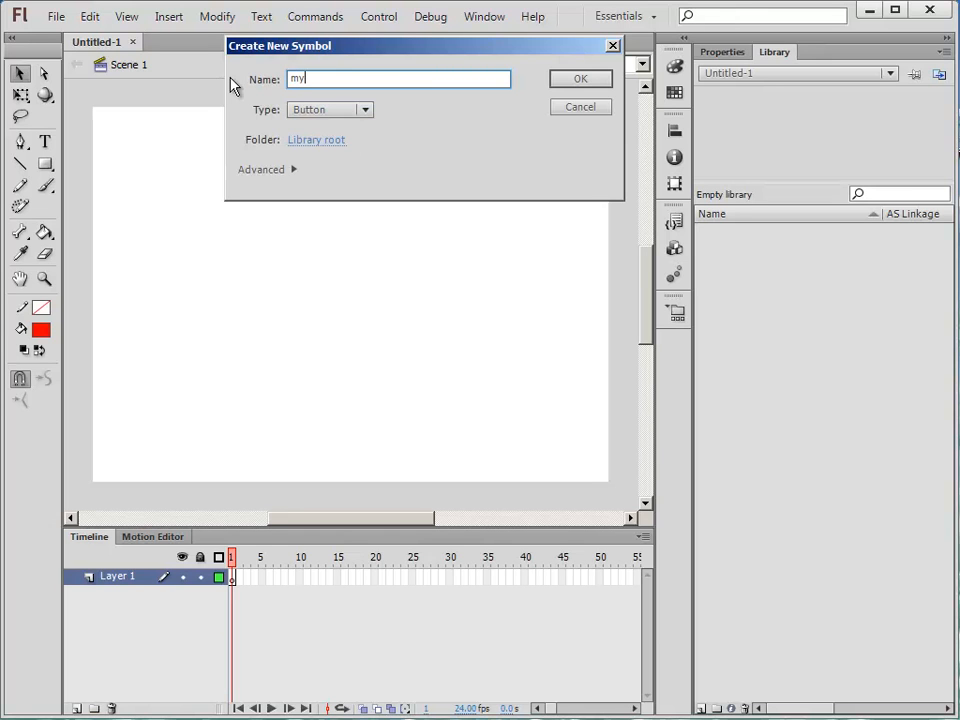
text(button)
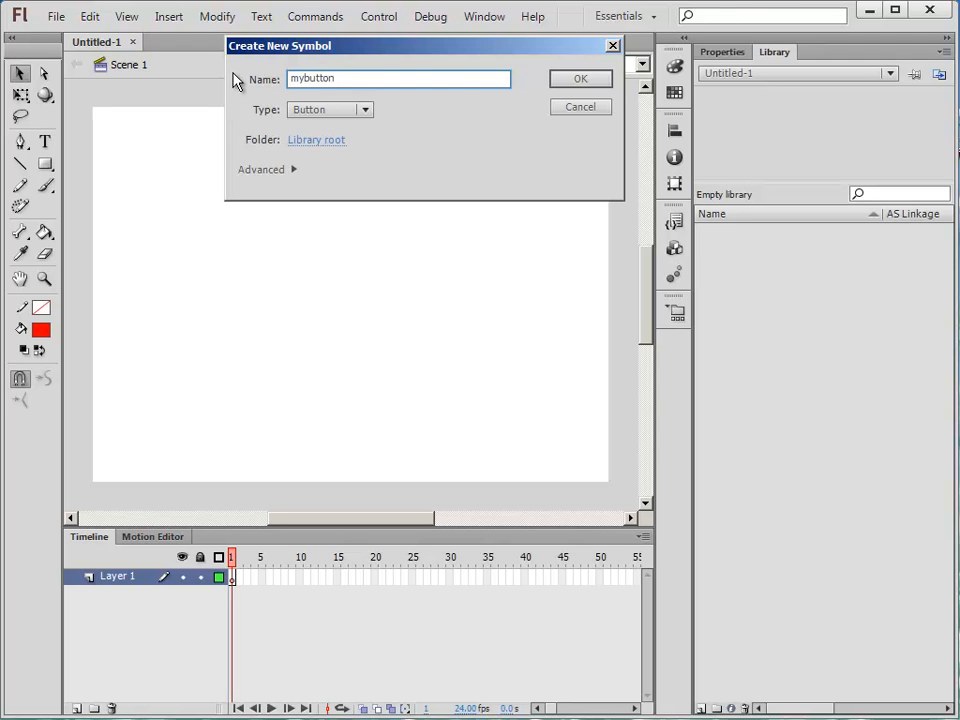
click(580, 78)
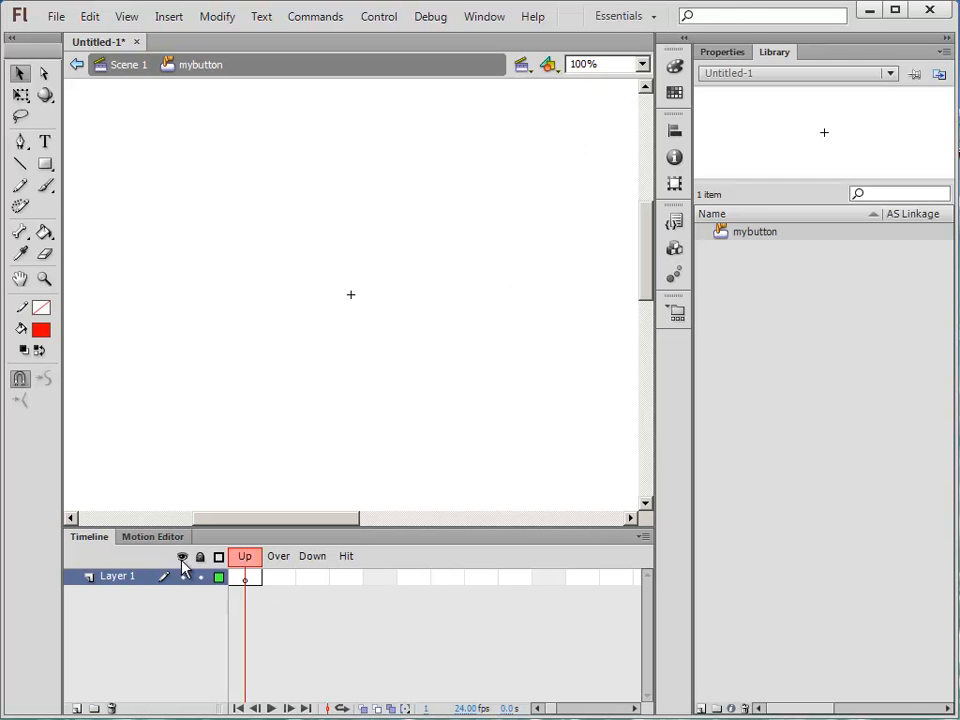
mouse_move(284, 568)
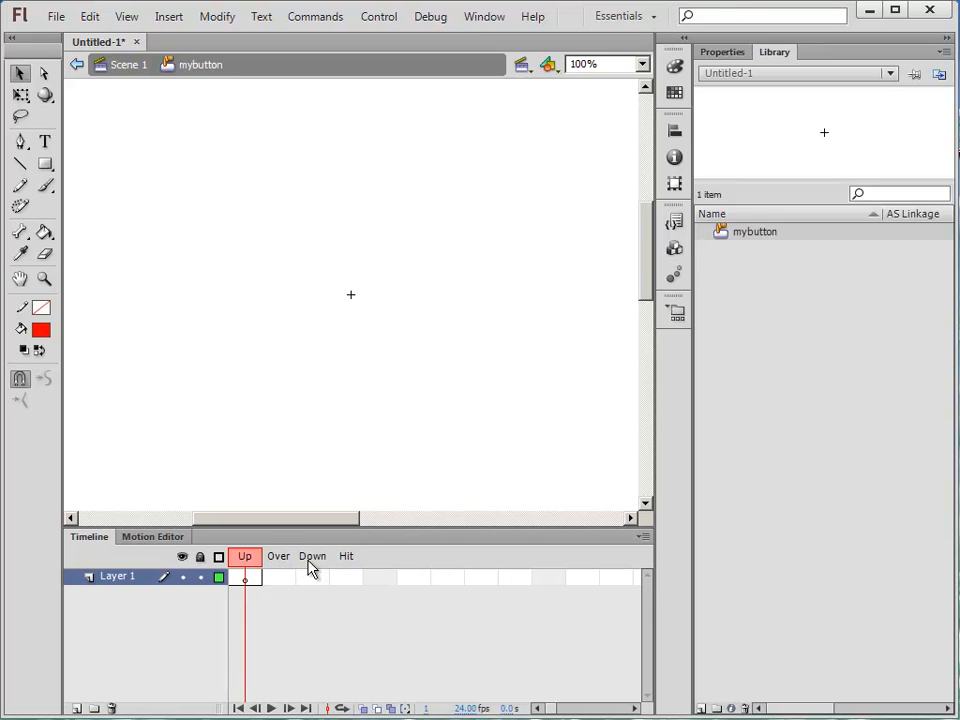
mouse_move(248, 584)
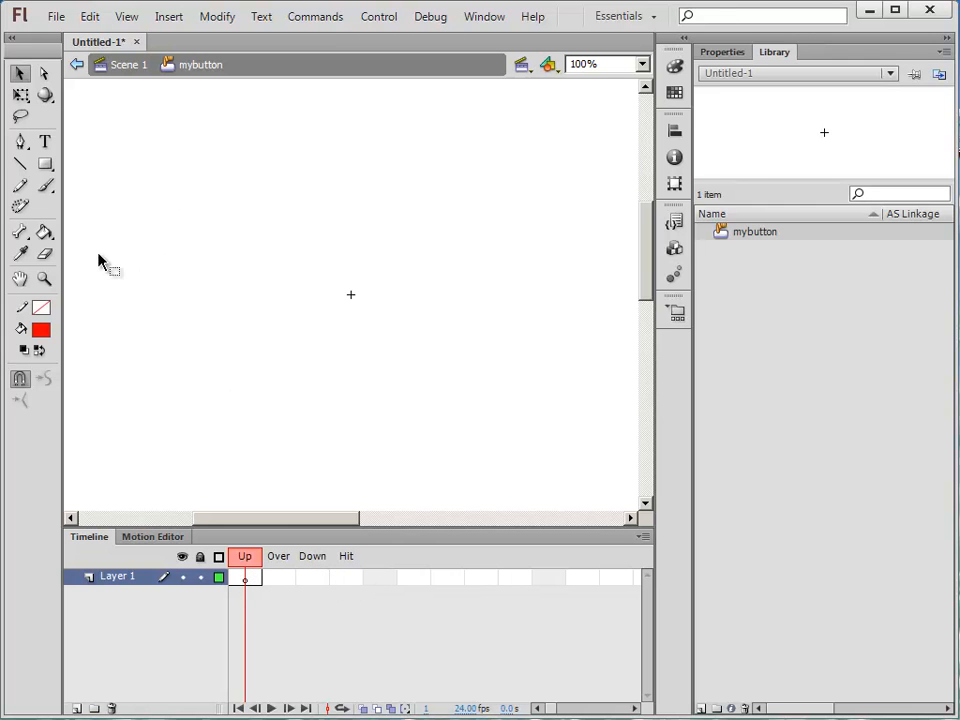
Step: Draw a blue filled rectangle near the stage centre in the Up frame
click(42, 328)
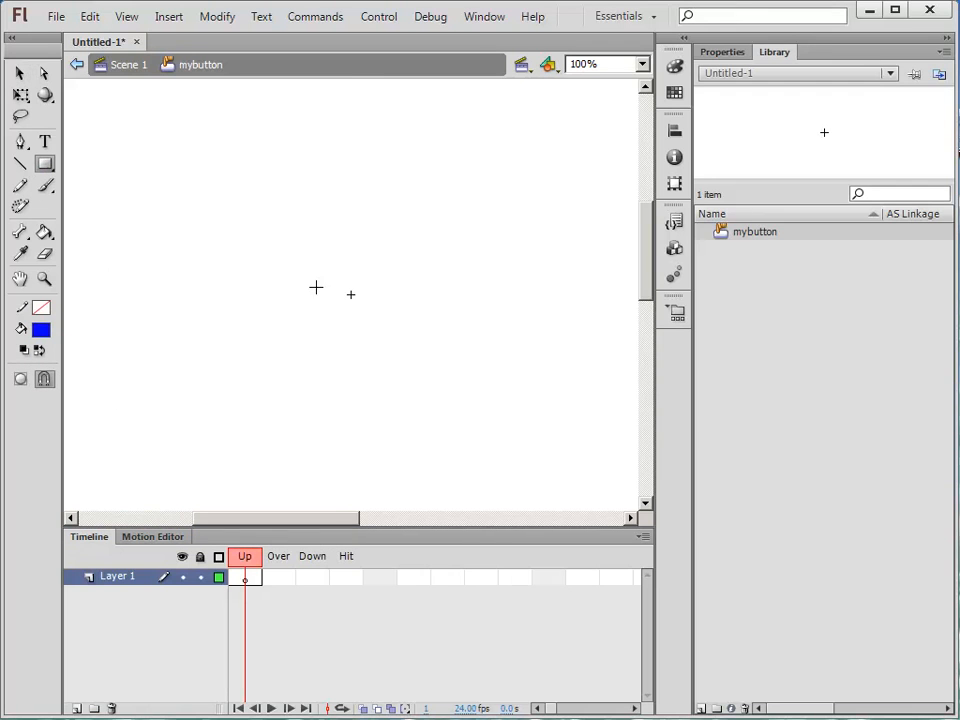
mouse_move(304, 280)
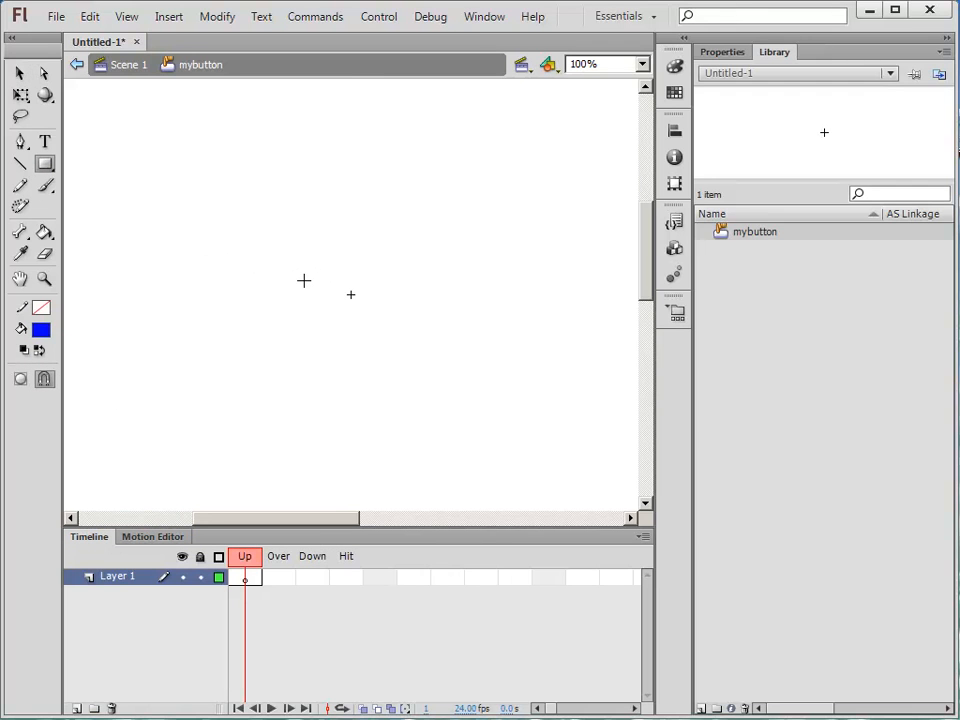
drag(304, 280, 392, 312)
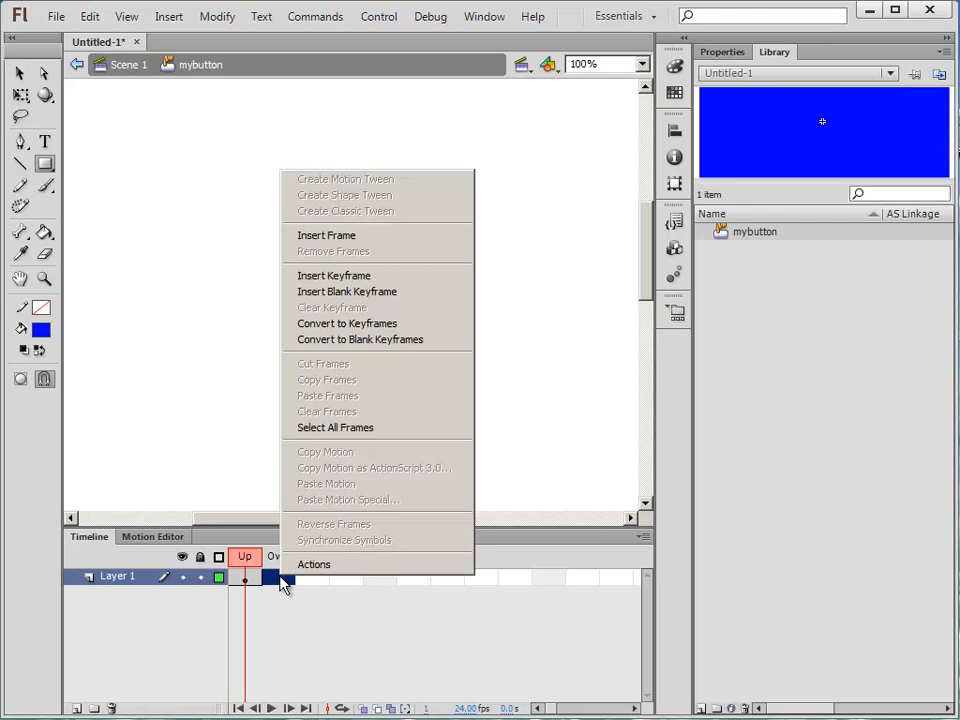
mouse_move(350, 278)
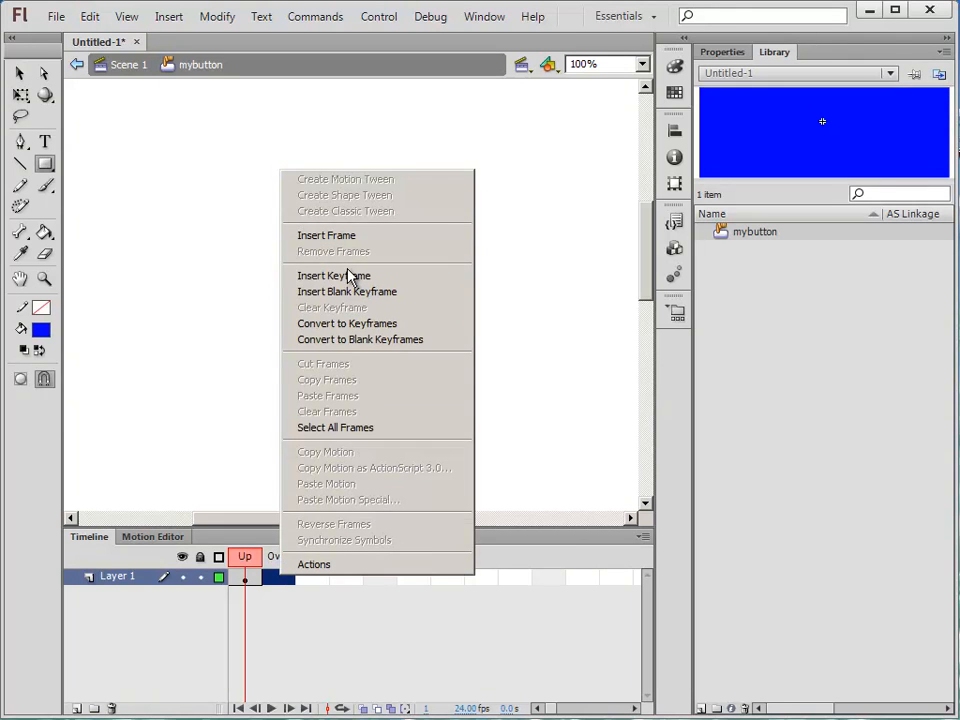
Step: Add an Over keyframe holding the rectangle recoloured red
click(348, 292)
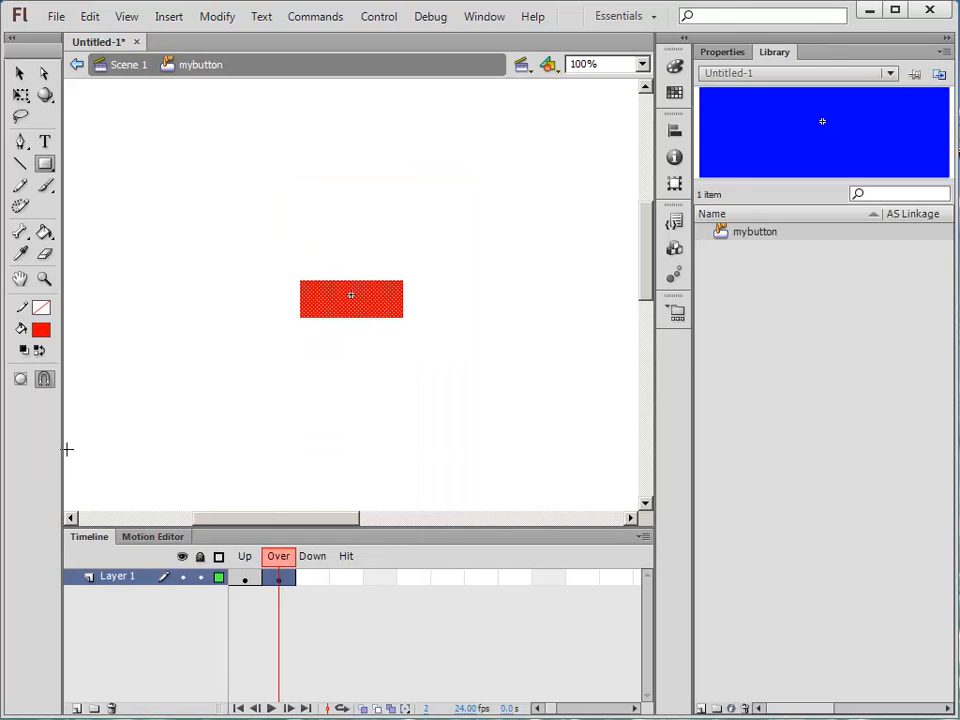
click(312, 576)
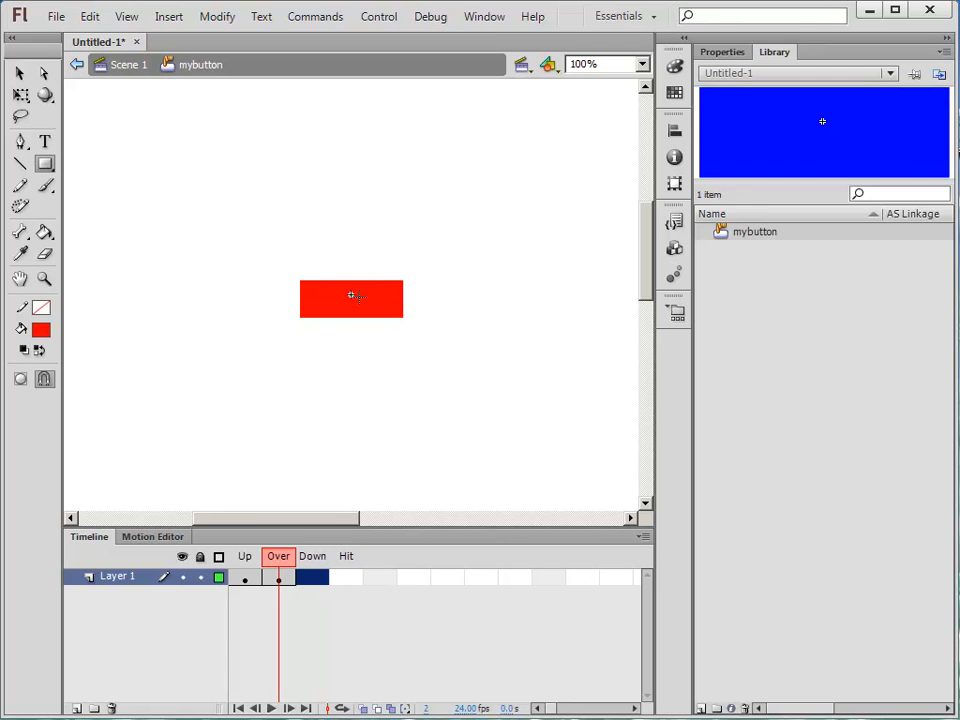
mouse_move(336, 532)
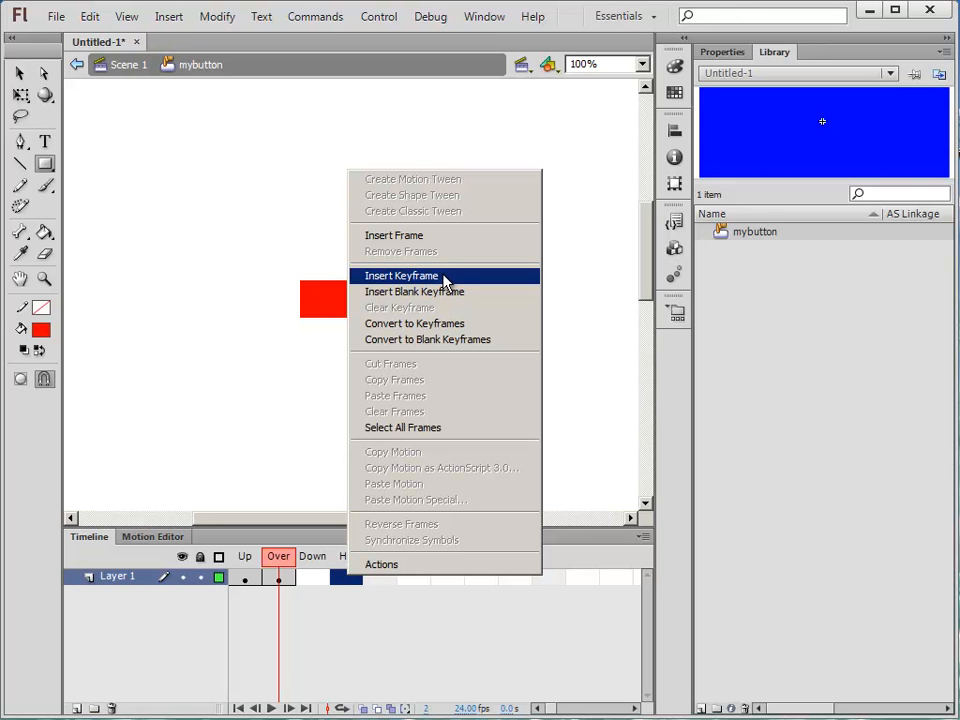
mouse_move(400, 284)
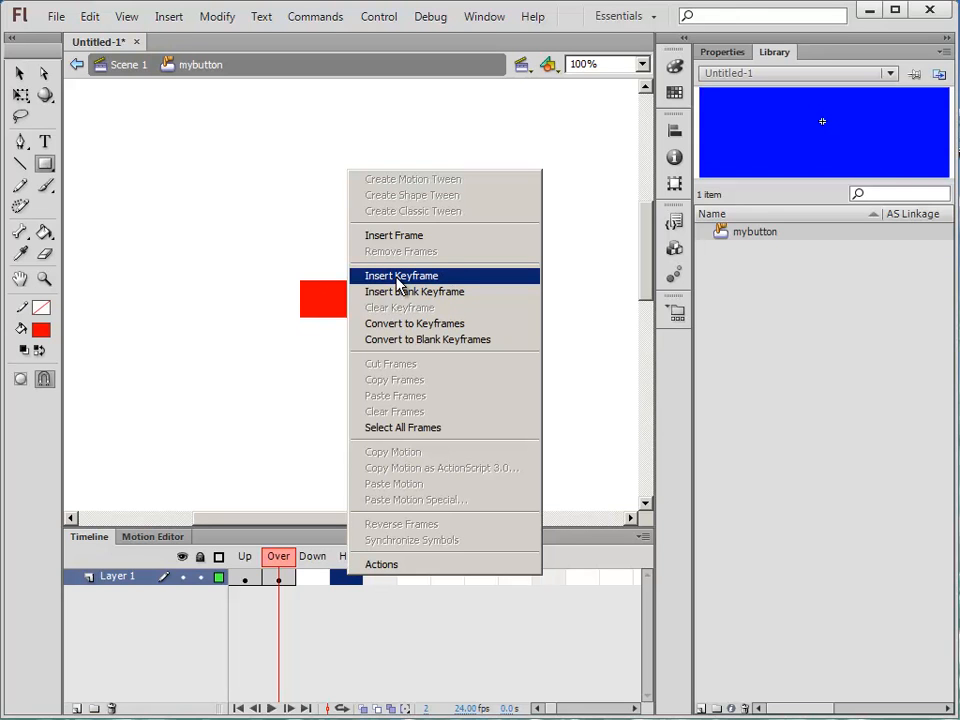
Step: Add a Hit keyframe carrying over the red rectangle
click(400, 276)
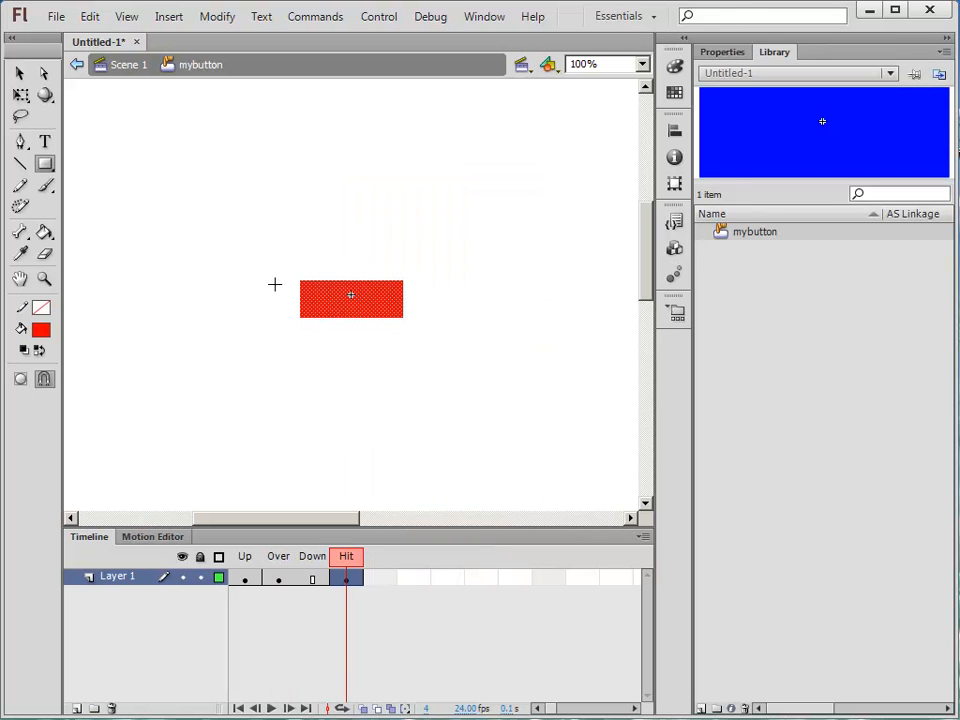
mouse_move(256, 264)
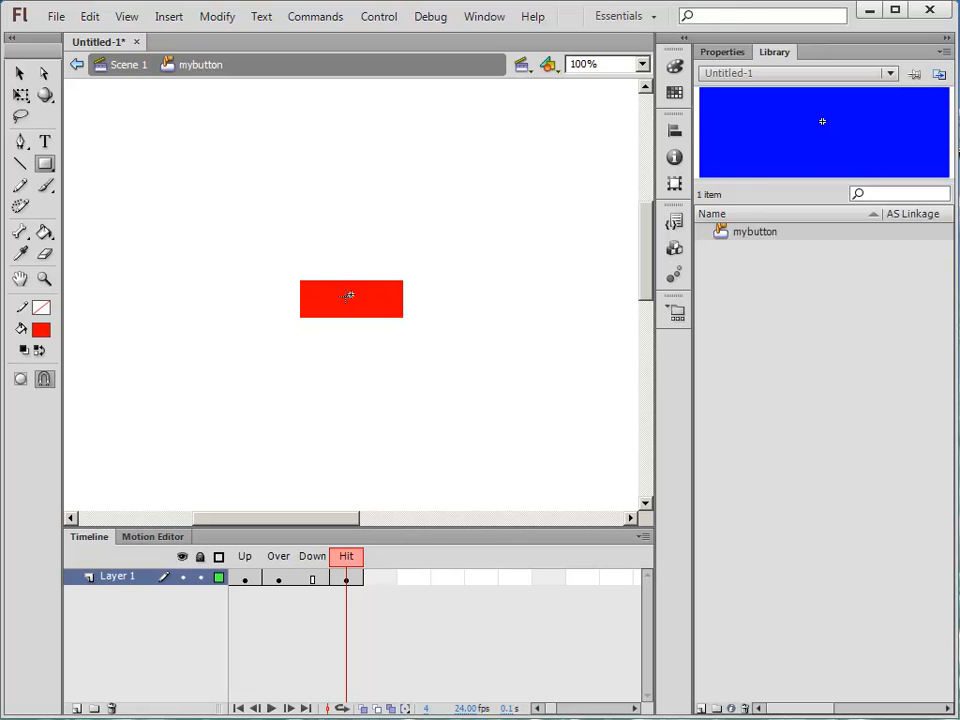
mouse_move(352, 294)
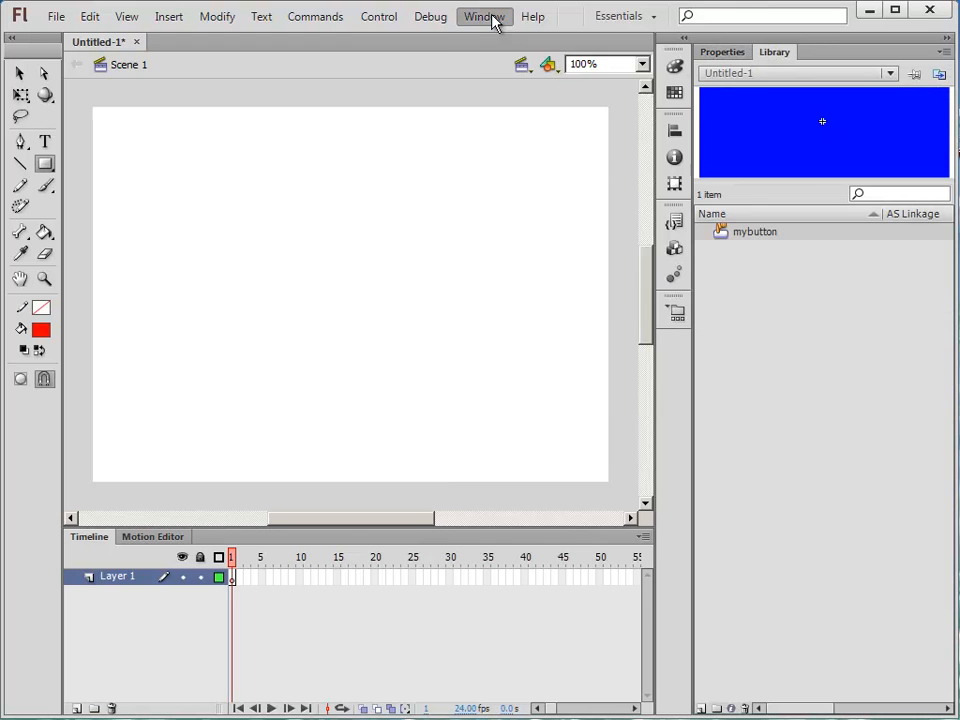
Step: Show the Library panel and drag a mybutton instance onto the Scene 1 stage
click(484, 16)
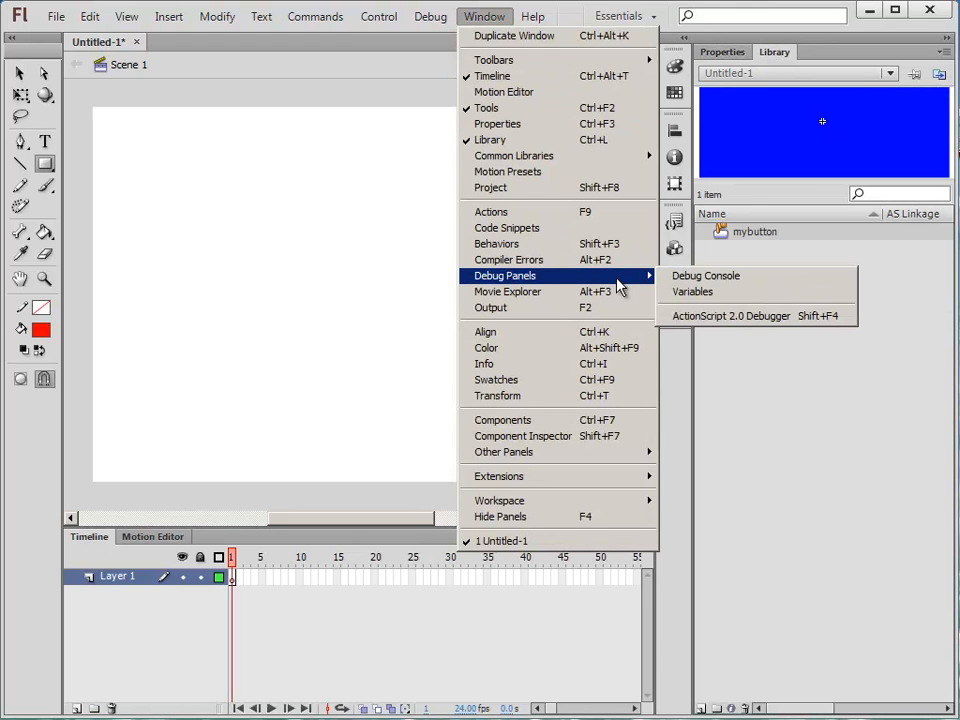
click(822, 332)
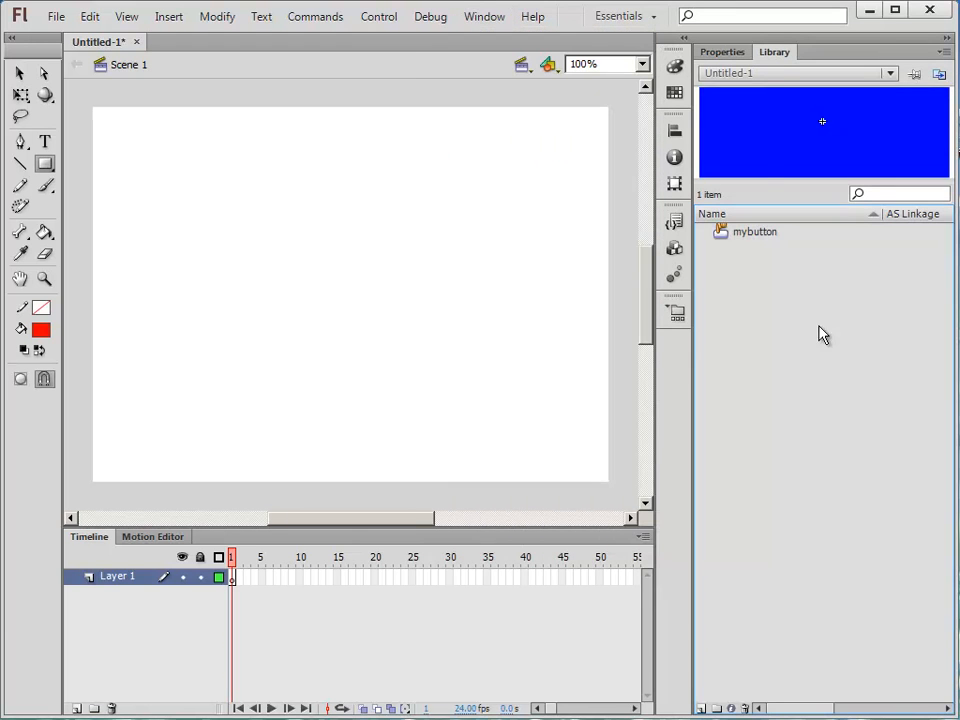
mouse_move(744, 240)
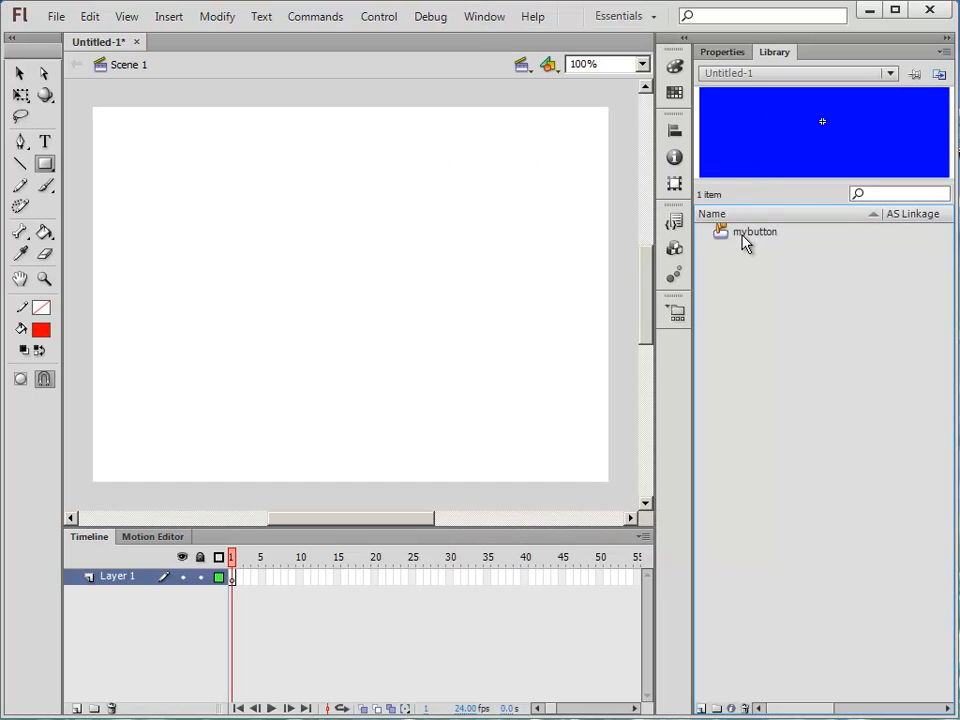
drag(756, 232, 316, 304)
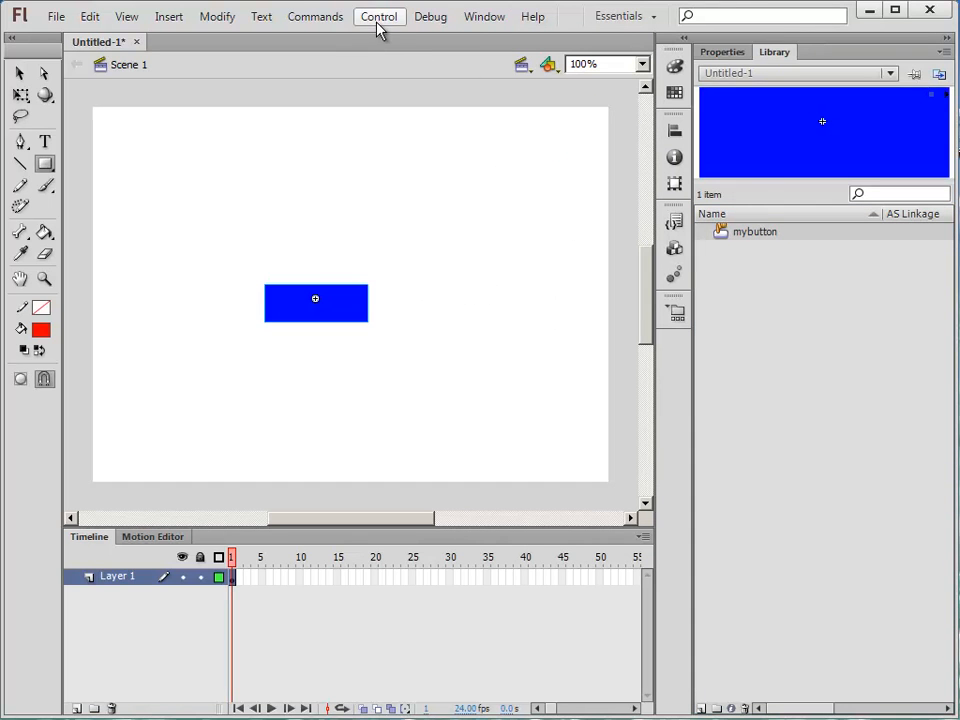
Step: Run Test Movie to preview the blue button in the Untitled-1.swf player
click(380, 16)
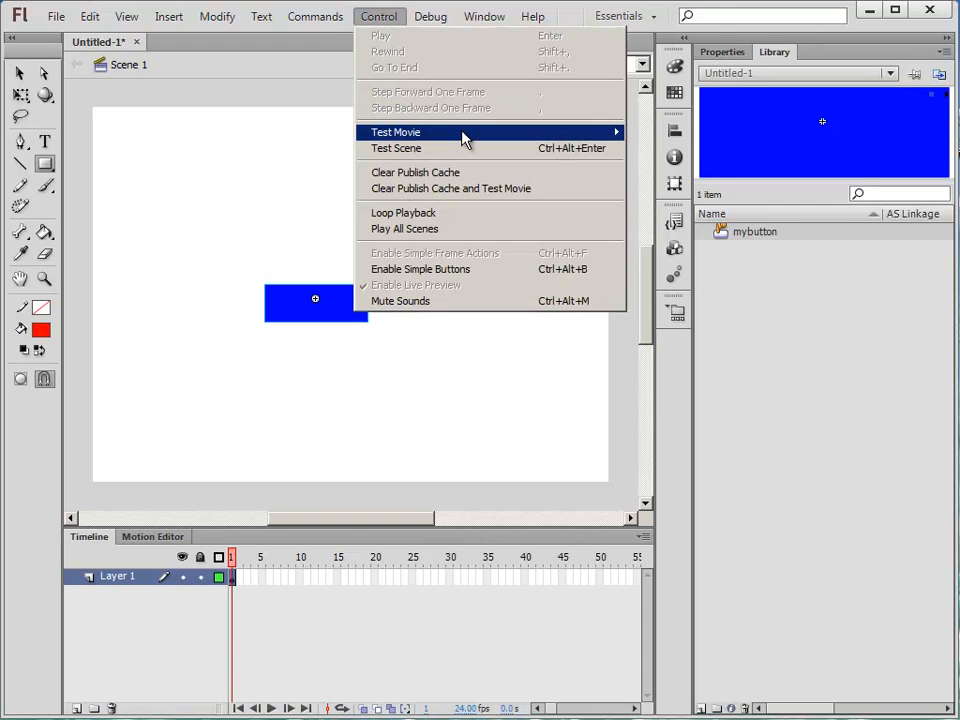
click(396, 132)
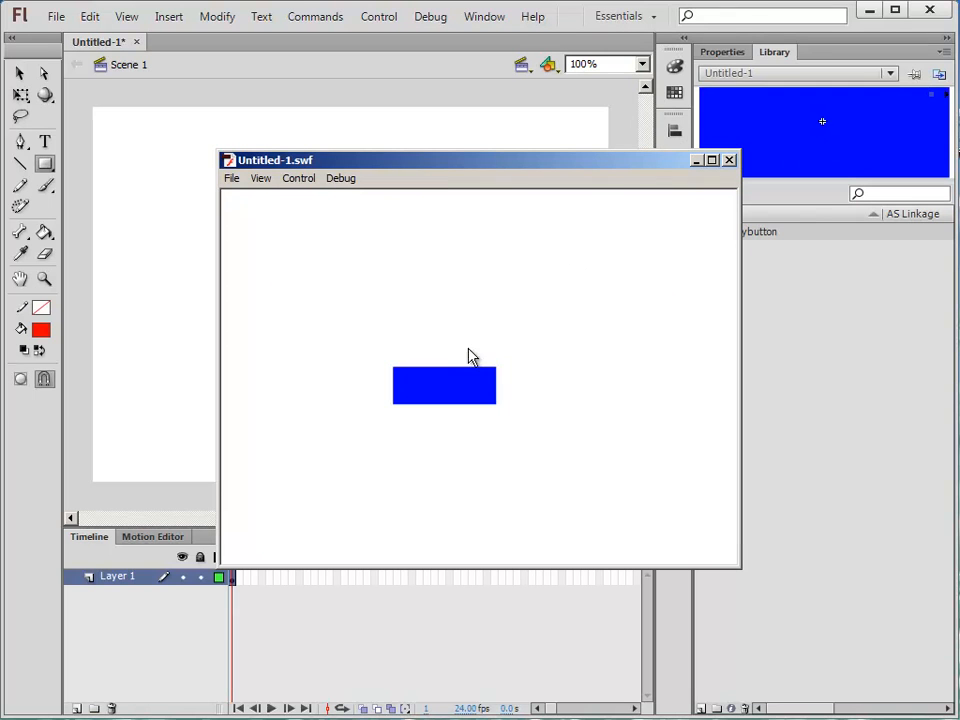
mouse_move(558, 358)
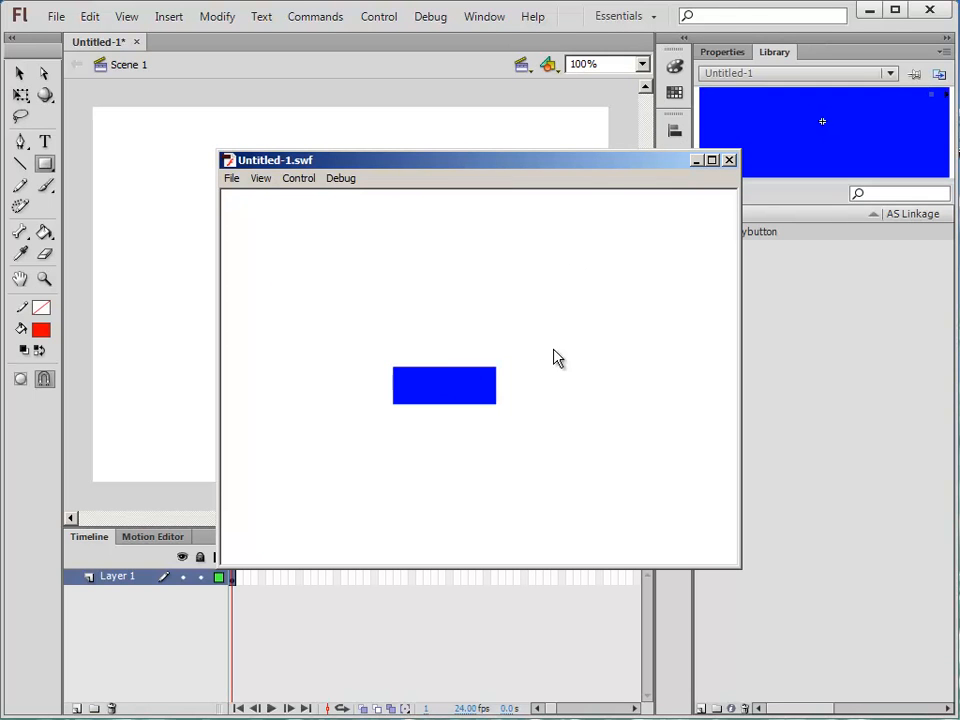